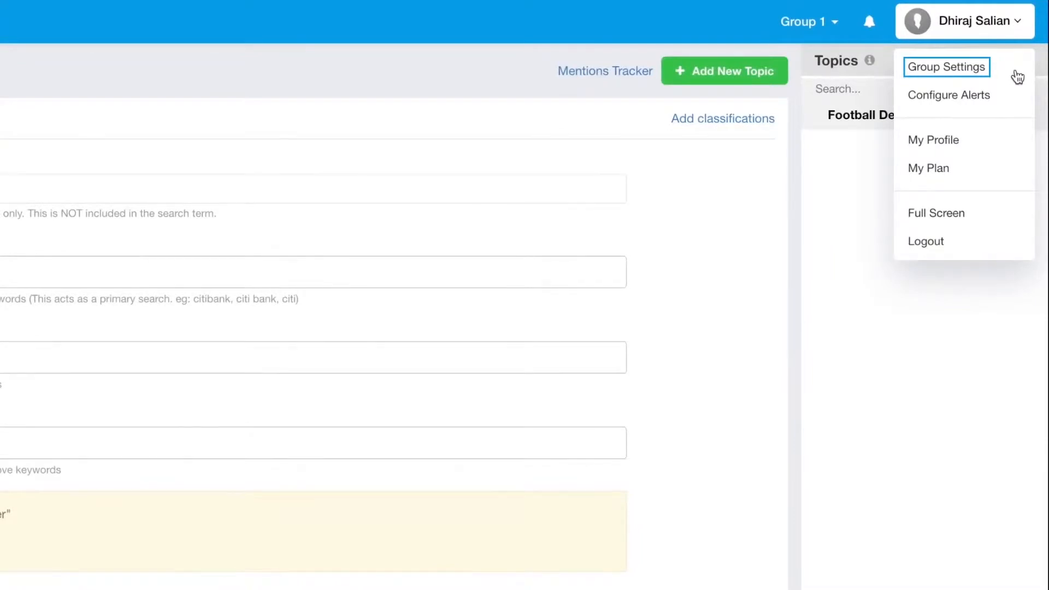
Reach Group Settings from the profile menu to start a new group.
left_click(947, 67)
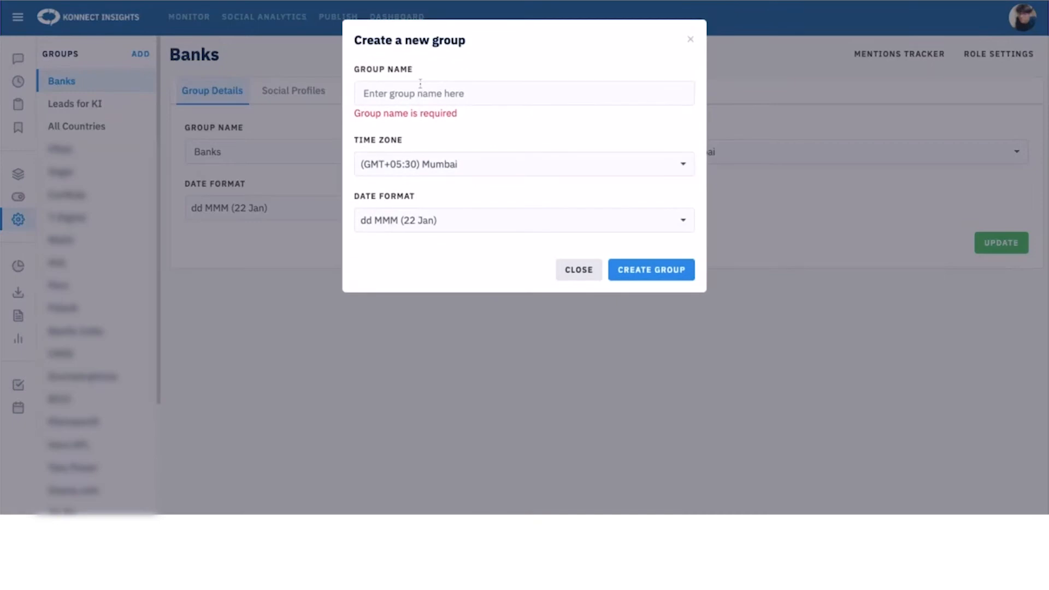
Create the group 'Demo Group' with Mumbai time zone and dd MMM (22 Jan) date format.
type("Demo")
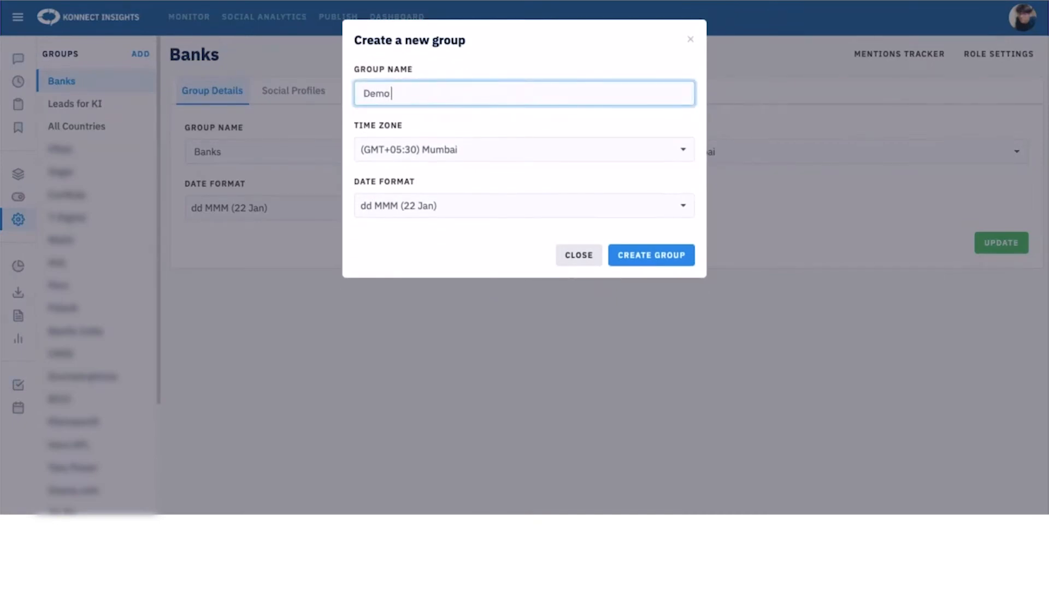
type("Group")
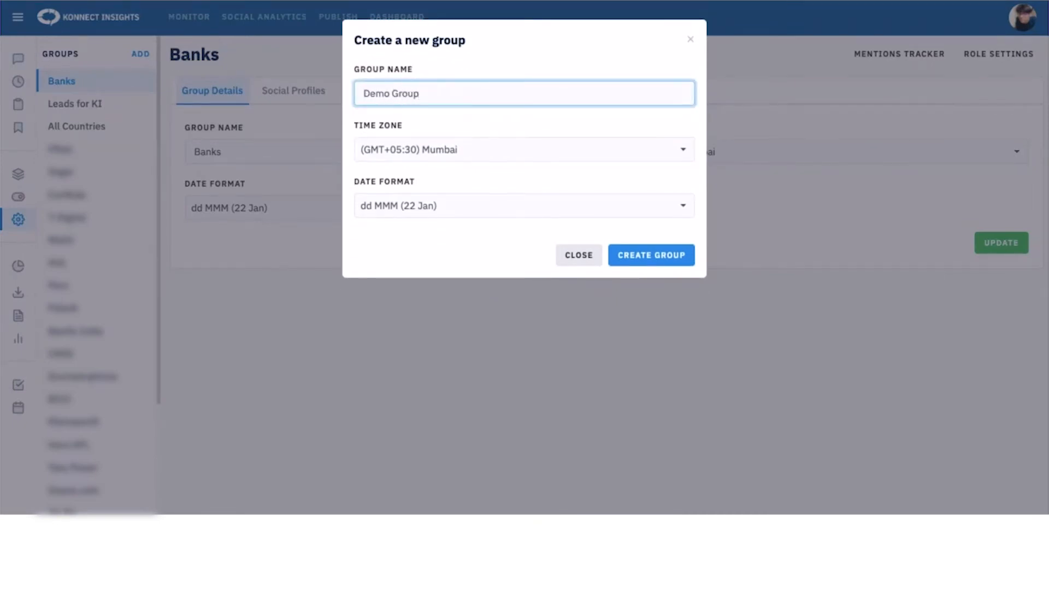
left_click(524, 149)
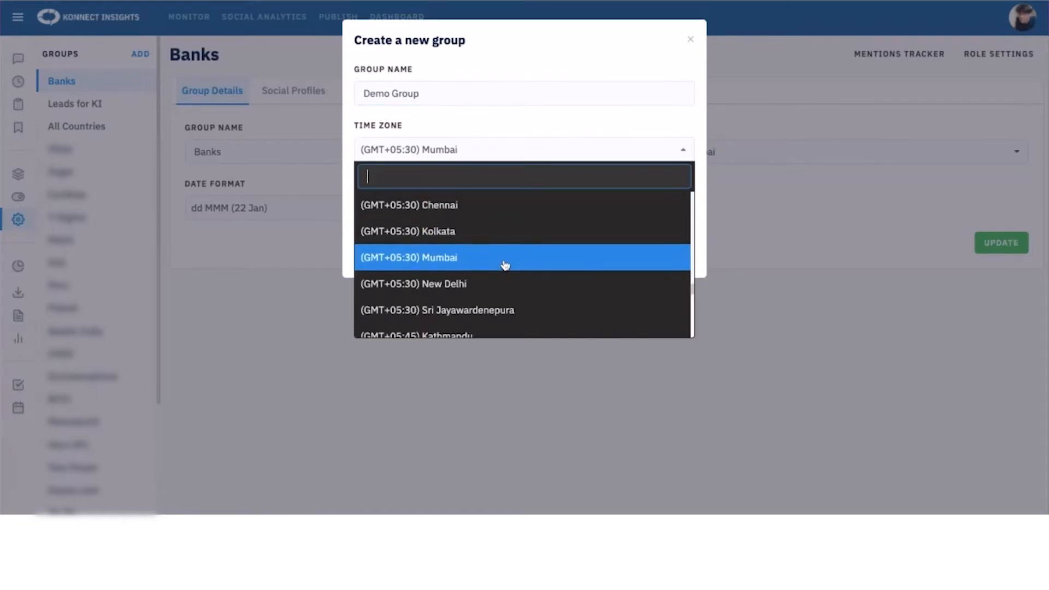
left_click(524, 205)
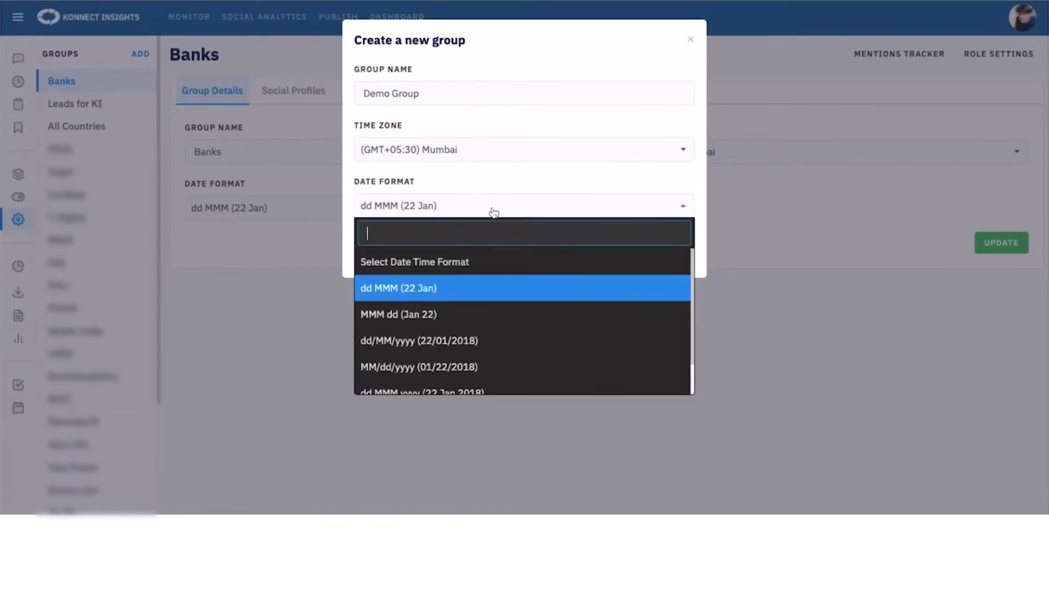
left_click(399, 289)
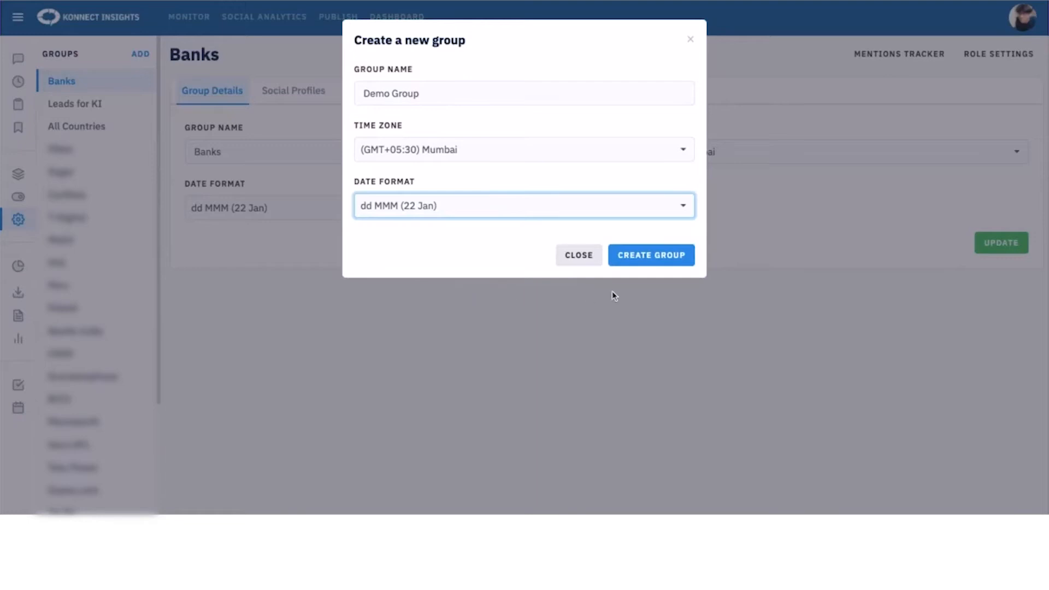
left_click(651, 255)
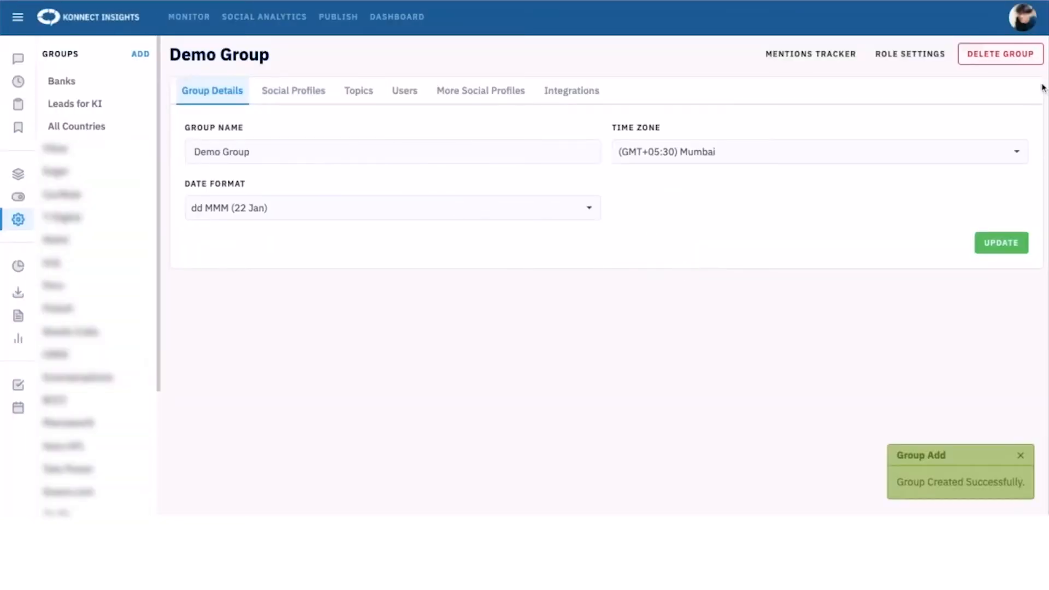
Show Demo Group's empty Social Profiles and begin adding a brand profile with login.
left_click(292, 92)
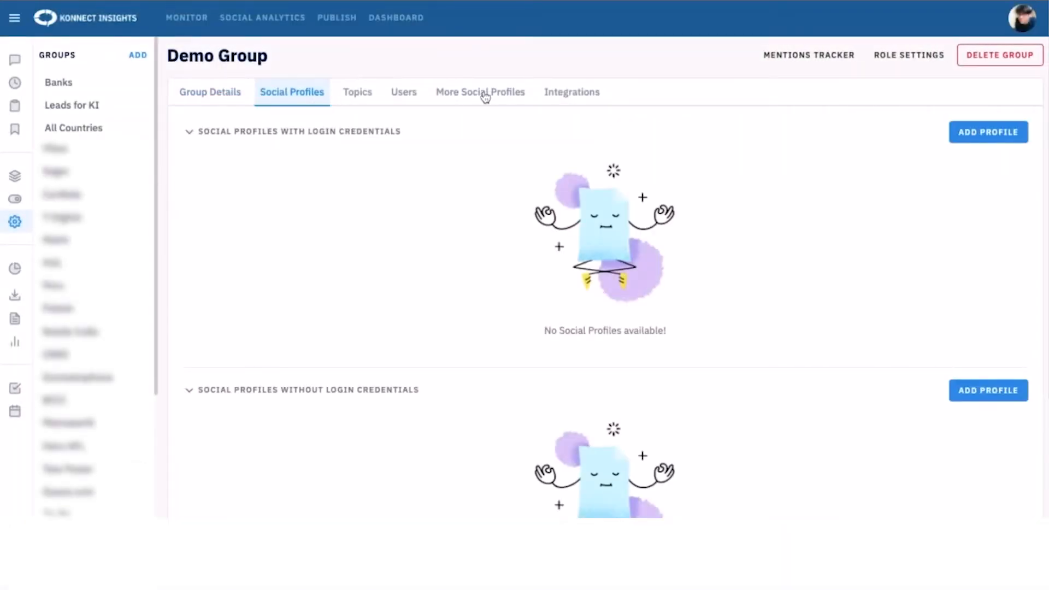
left_click(988, 131)
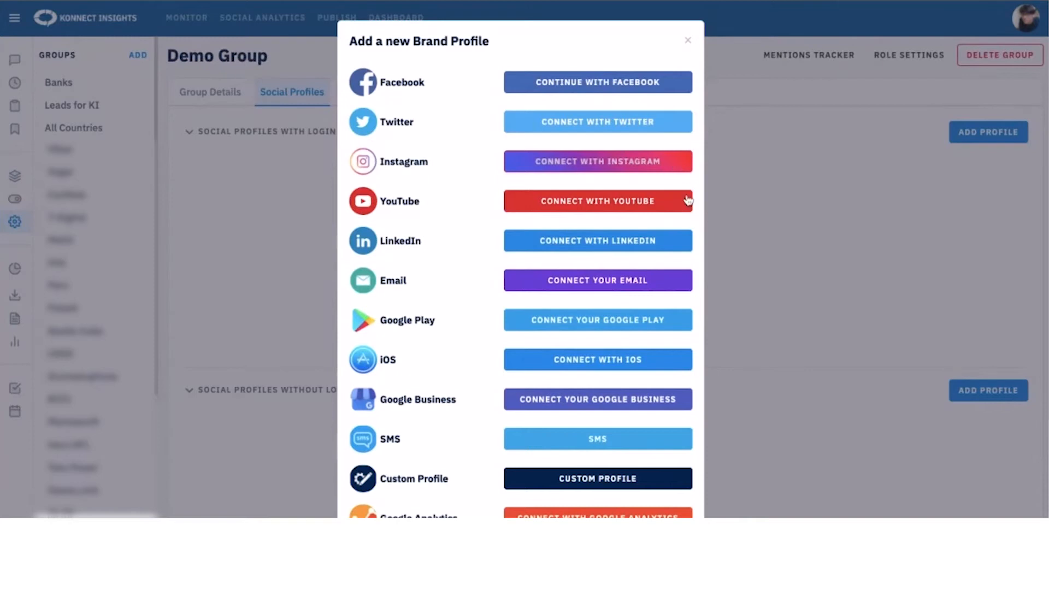
Choose Twitter as the brand profile platform, reaching its authorization page.
scroll("down", 3)
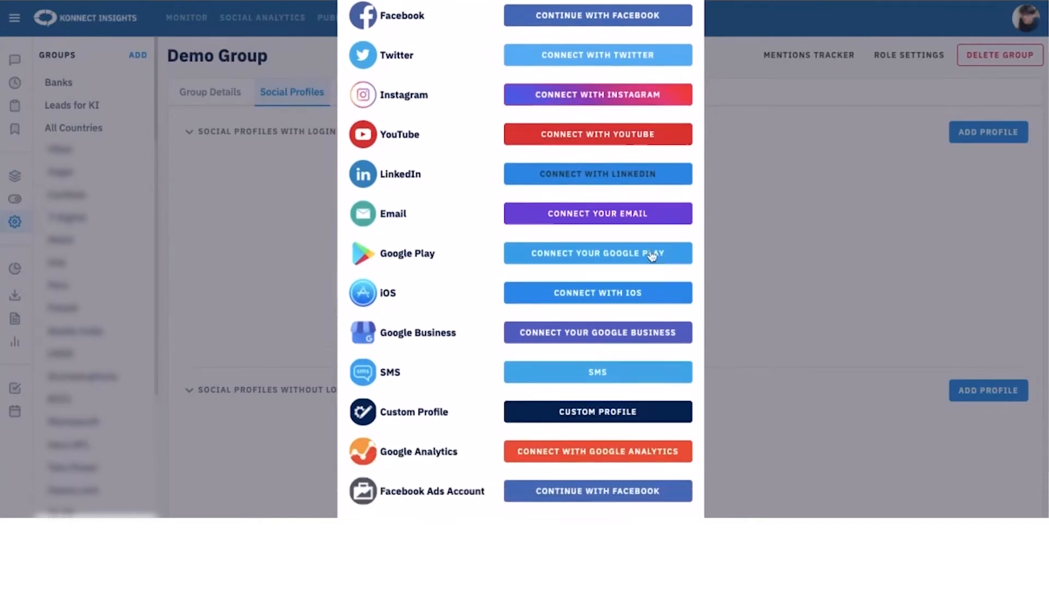
scroll("down", 3)
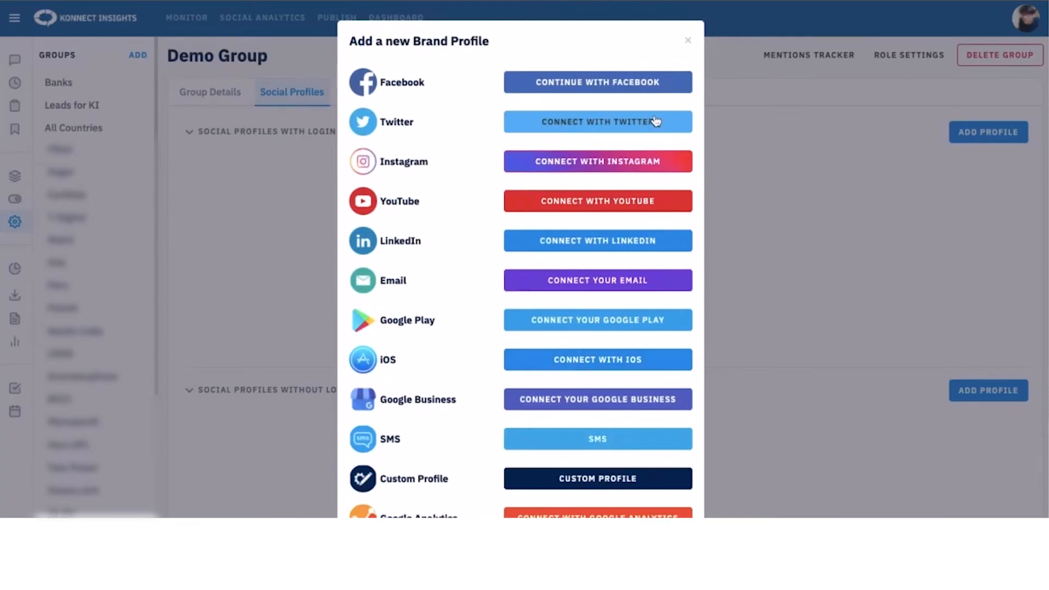
left_click(598, 122)
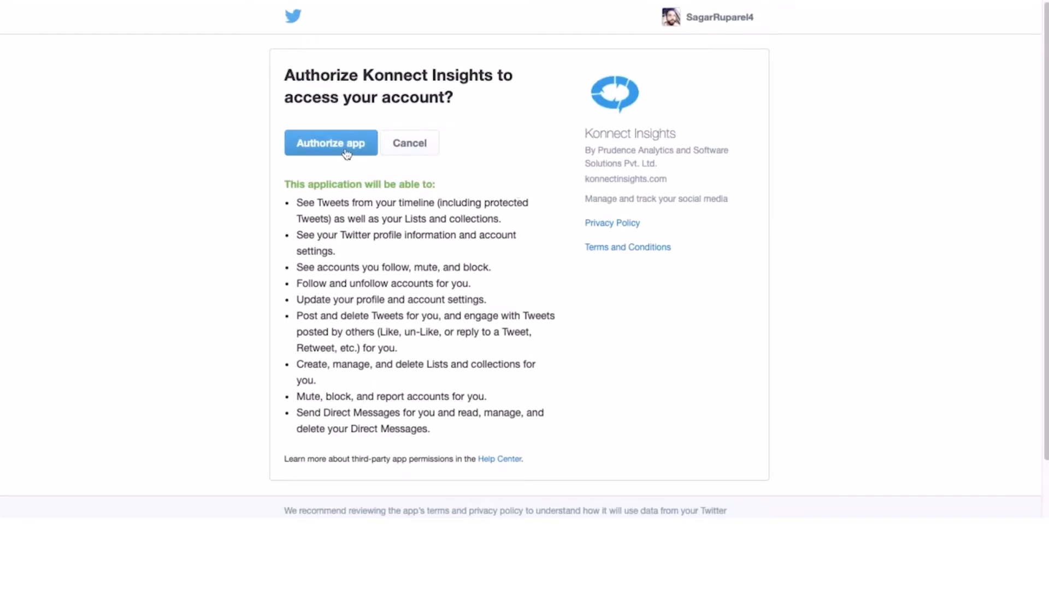
left_click(330, 142)
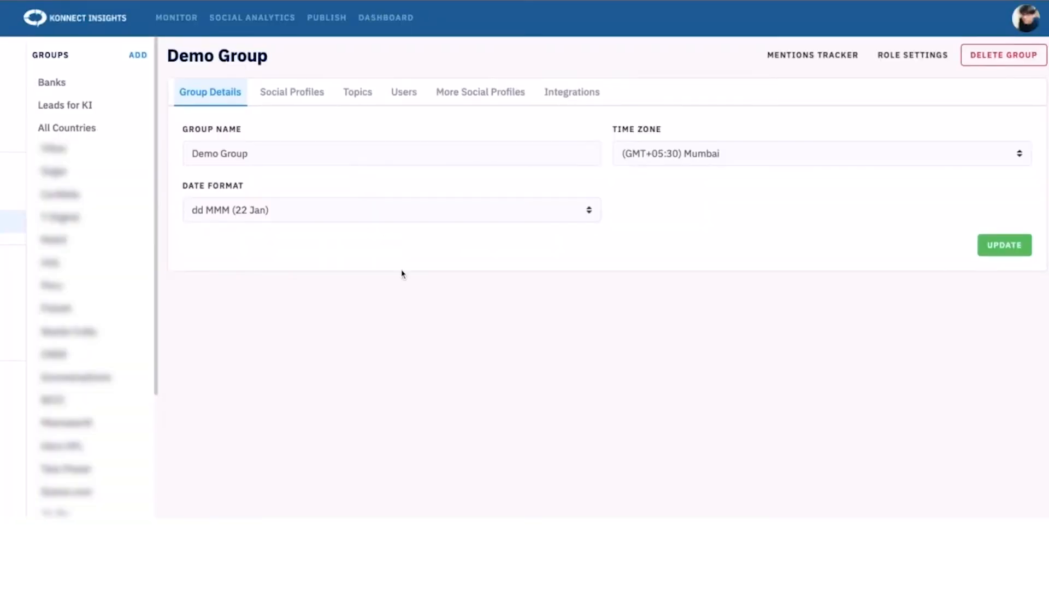
left_click(291, 92)
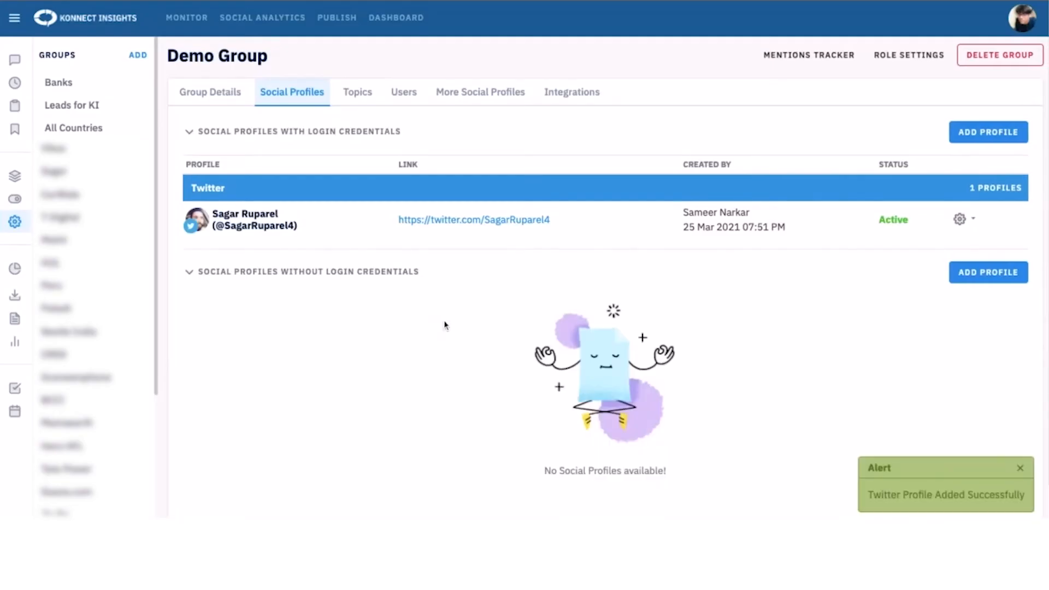
mouse_move(988, 272)
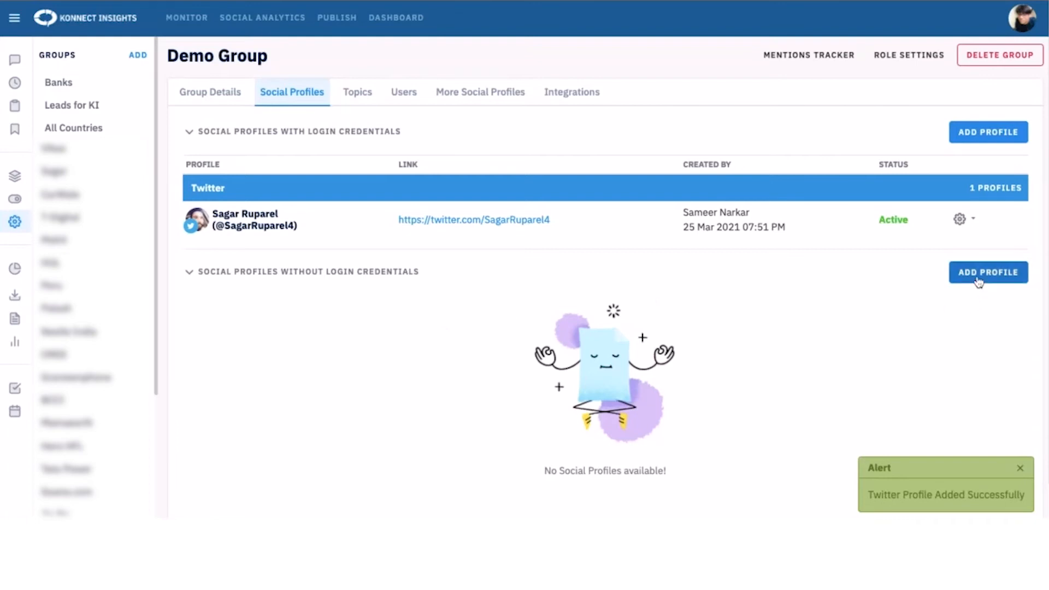
Add Twitter handle 'abc' (ABC News) as a competitor profile without login credentials.
left_click(988, 273)
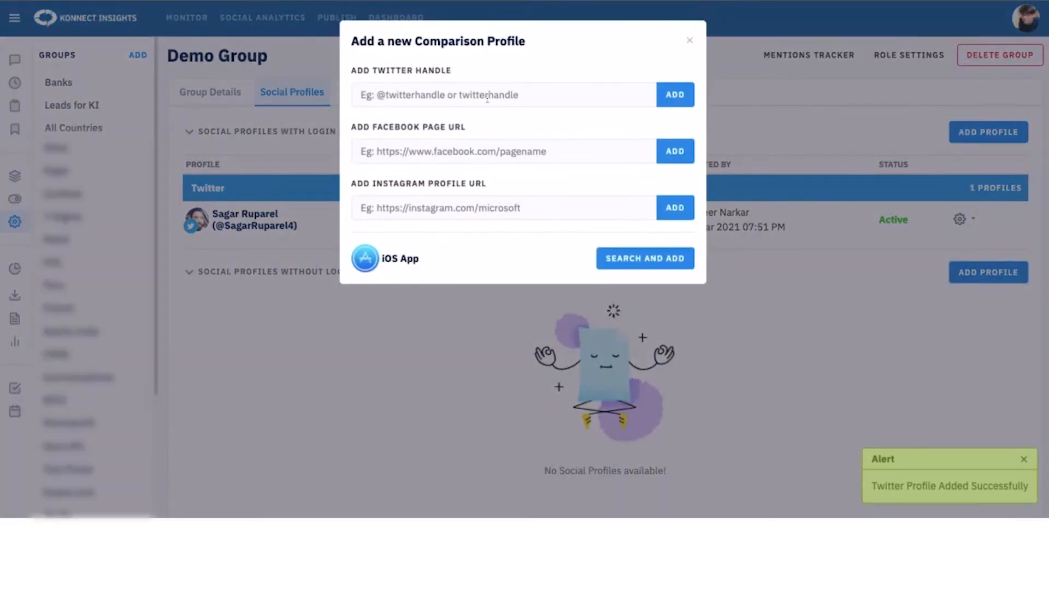
type("abc")
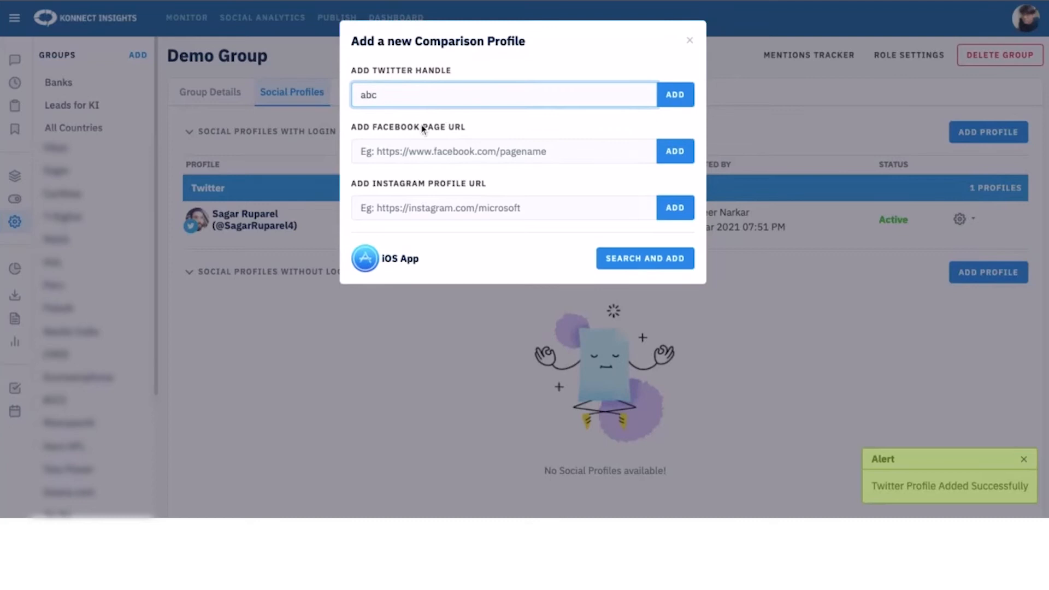
left_click(675, 94)
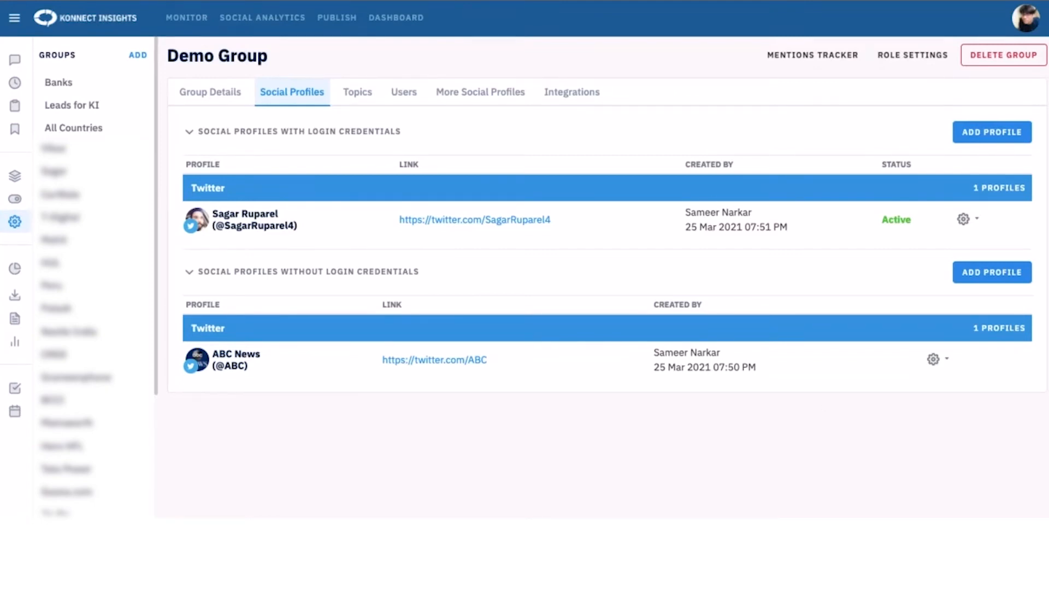
left_click(402, 89)
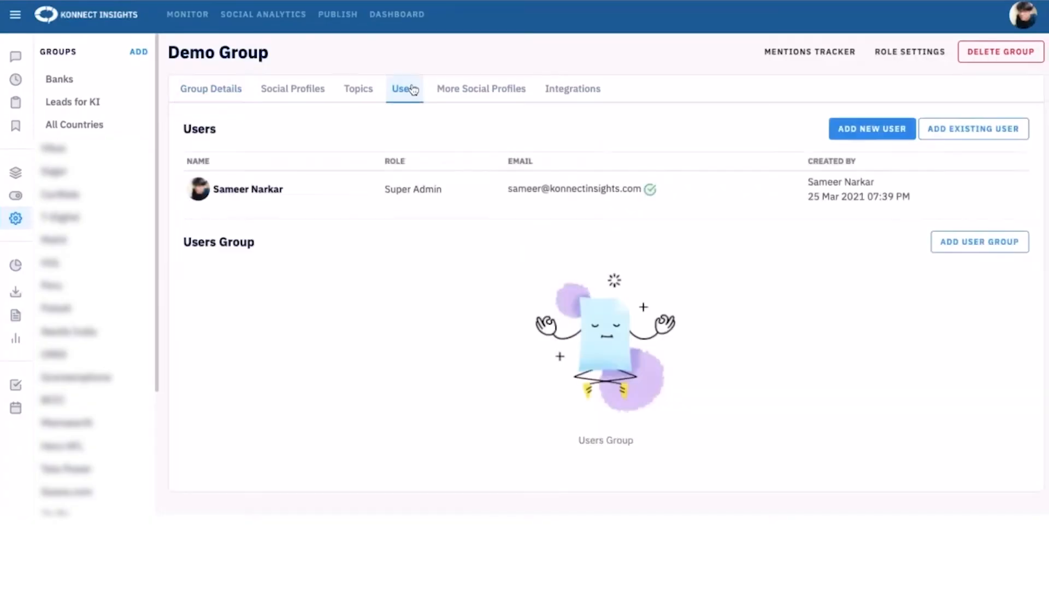
left_click(872, 129)
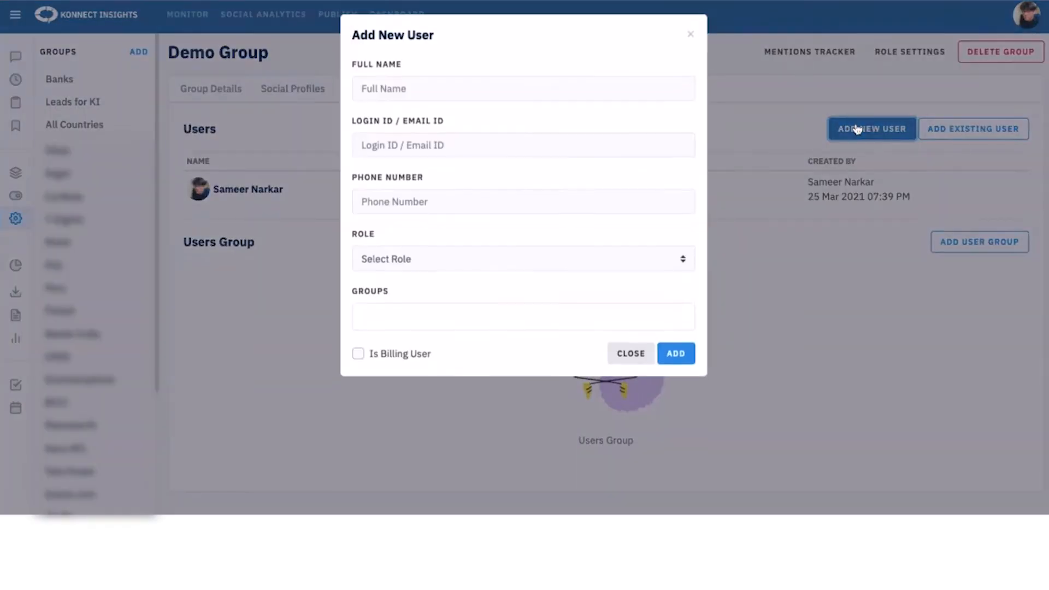
type("John Doe")
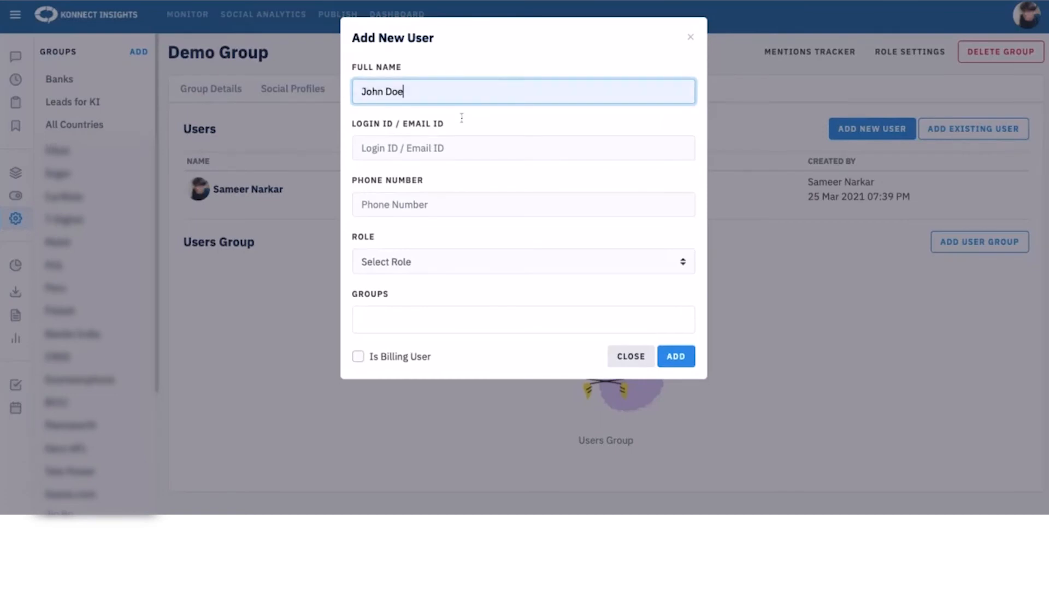
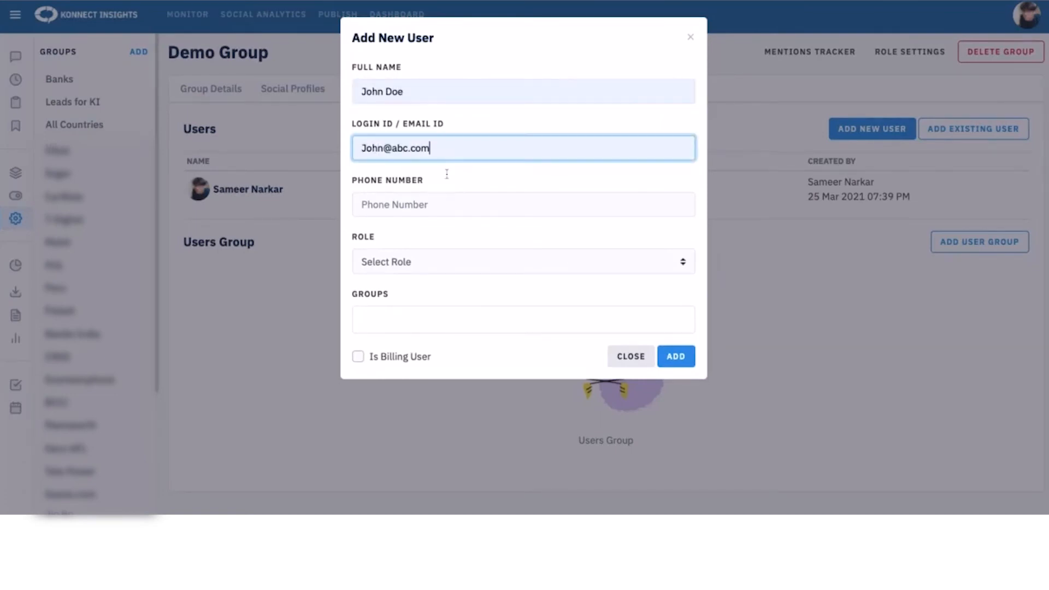
type("9999999999")
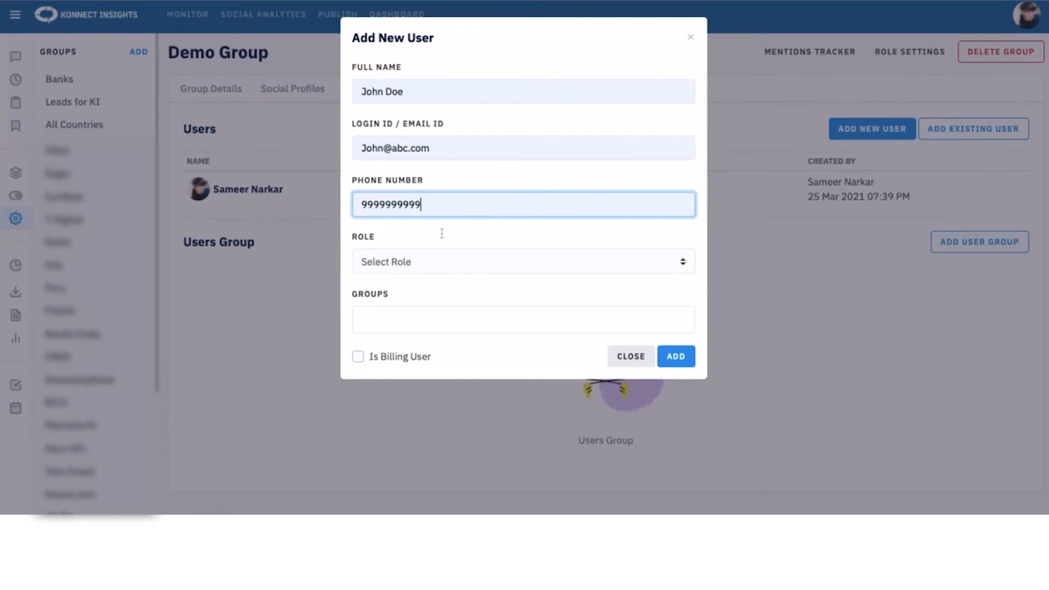
left_click(523, 262)
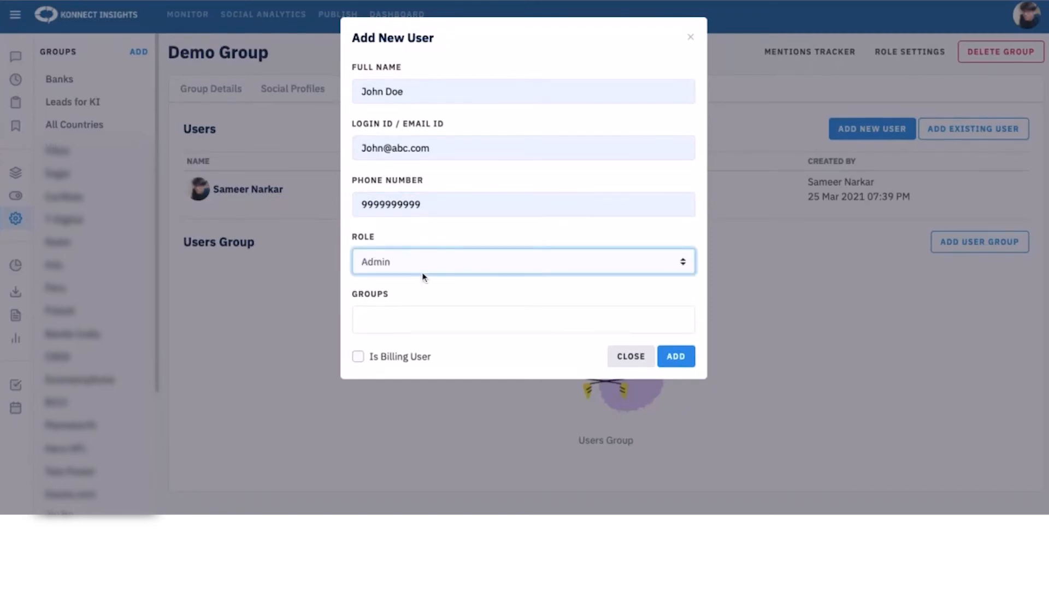
left_click(523, 319)
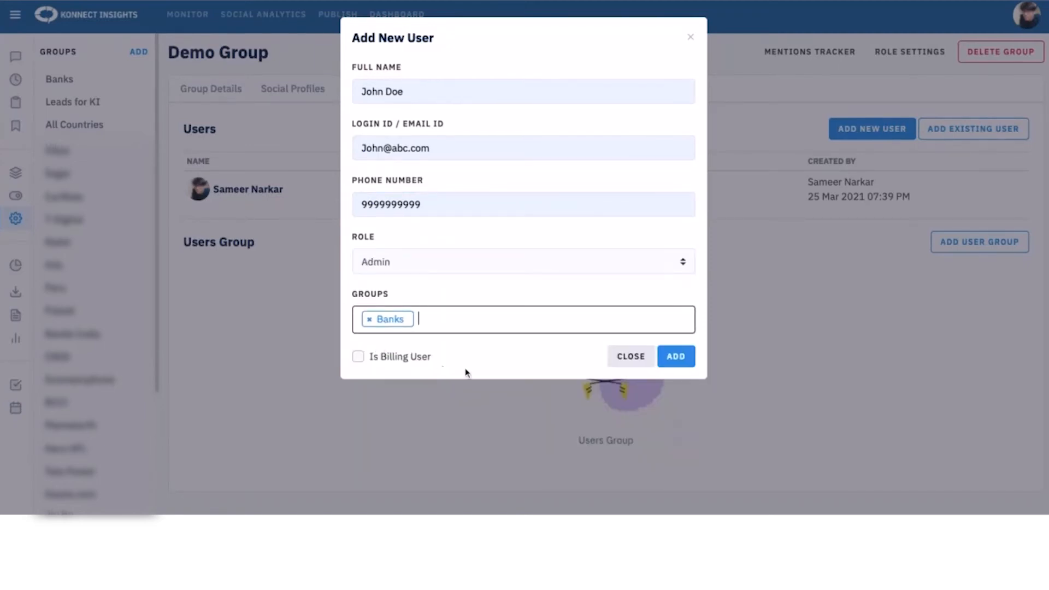
left_click(676, 357)
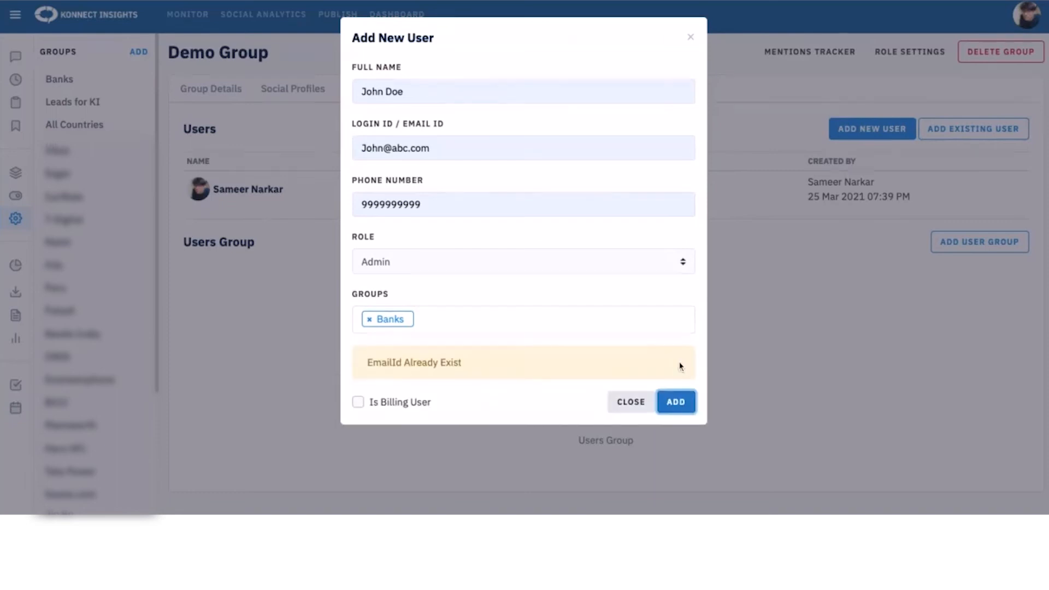